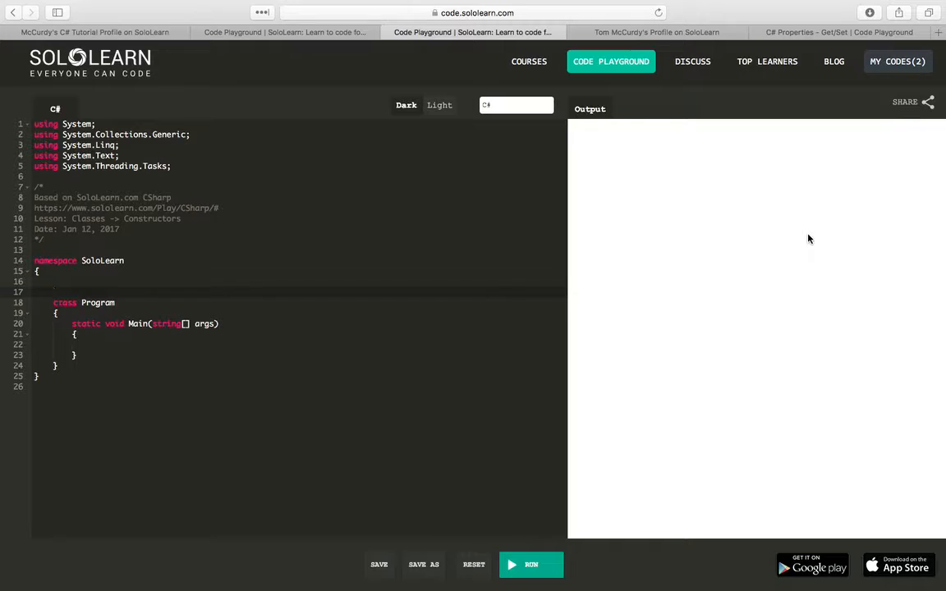
# Add class Person with a private int age field inside the namespace, above Program.
pyautogui.click(54, 281)
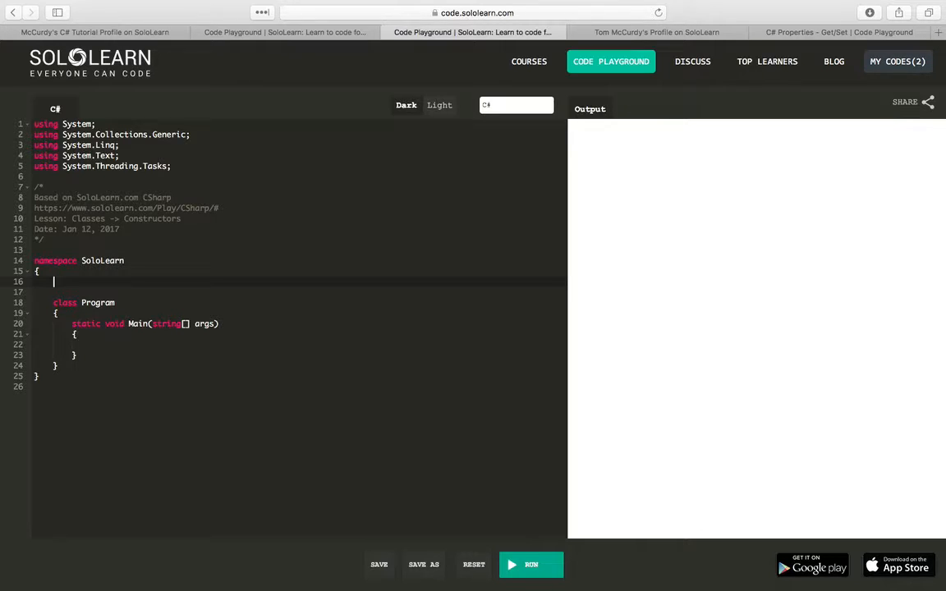
pyautogui.write('class')
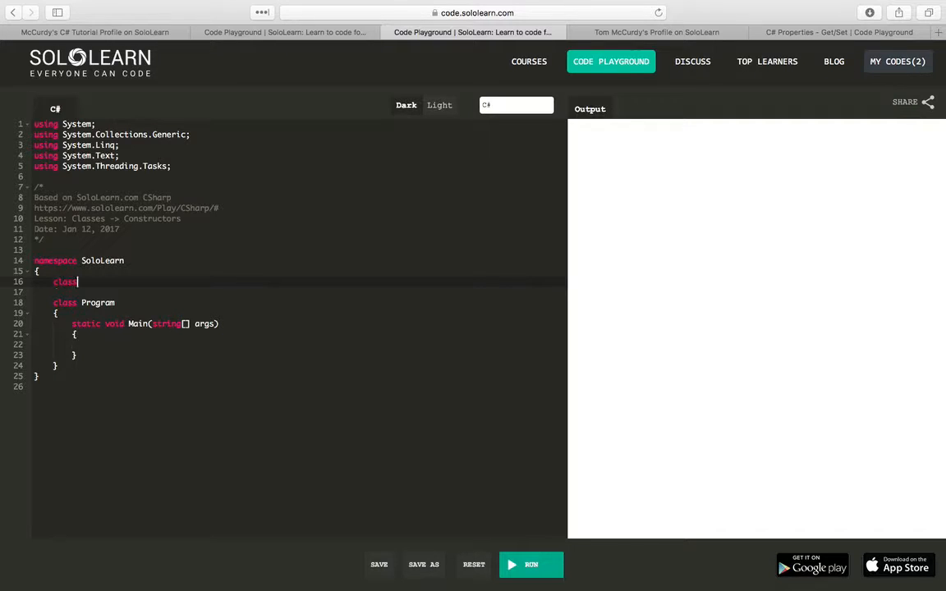
pyautogui.write('Person')
pyautogui.write('{')
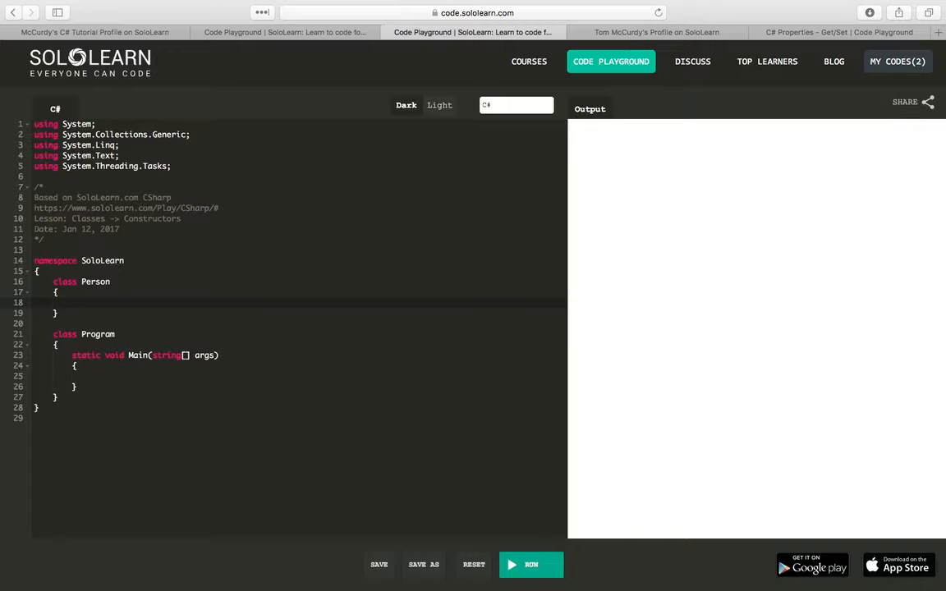
pyautogui.write('private int')
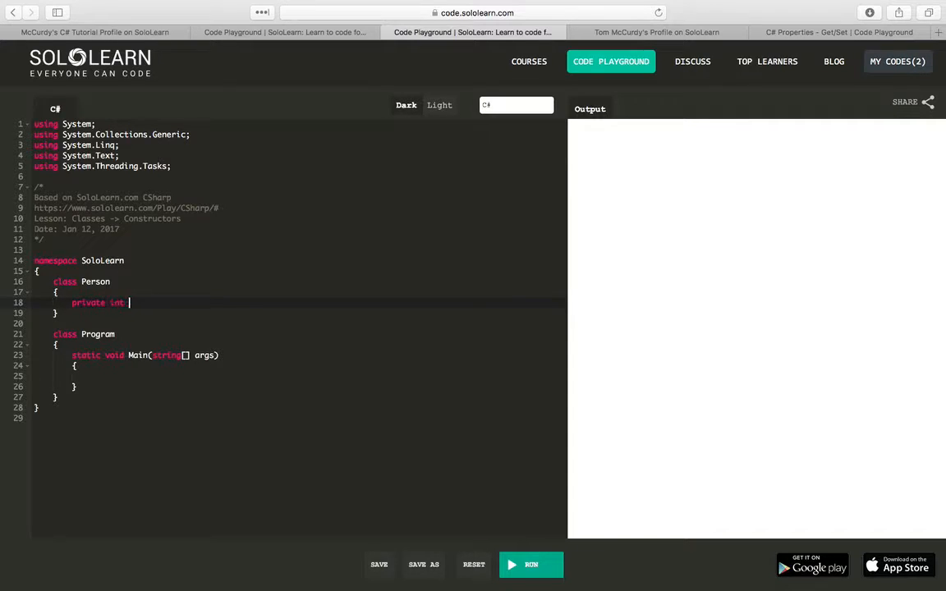
pyautogui.write('a')
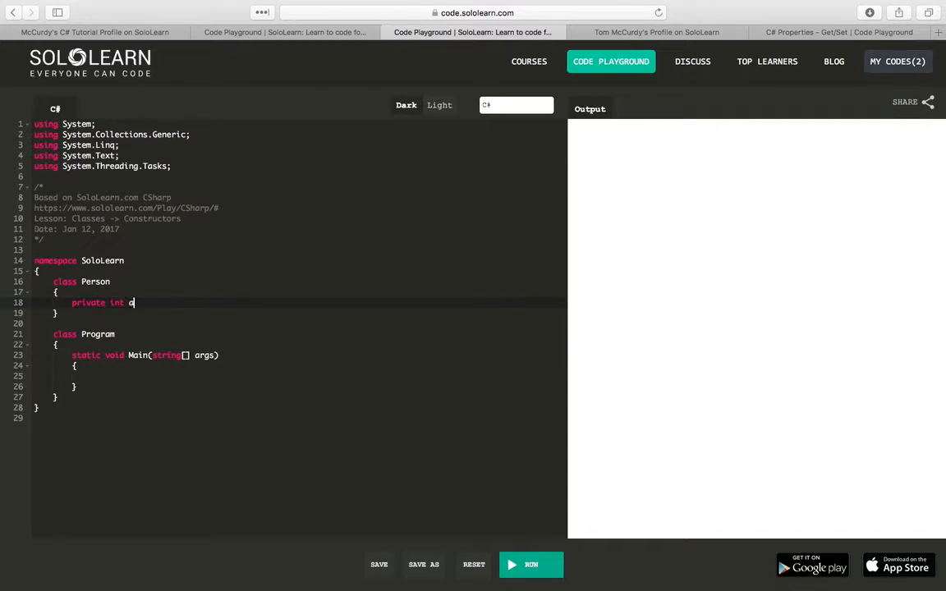
pyautogui.write('ge;')
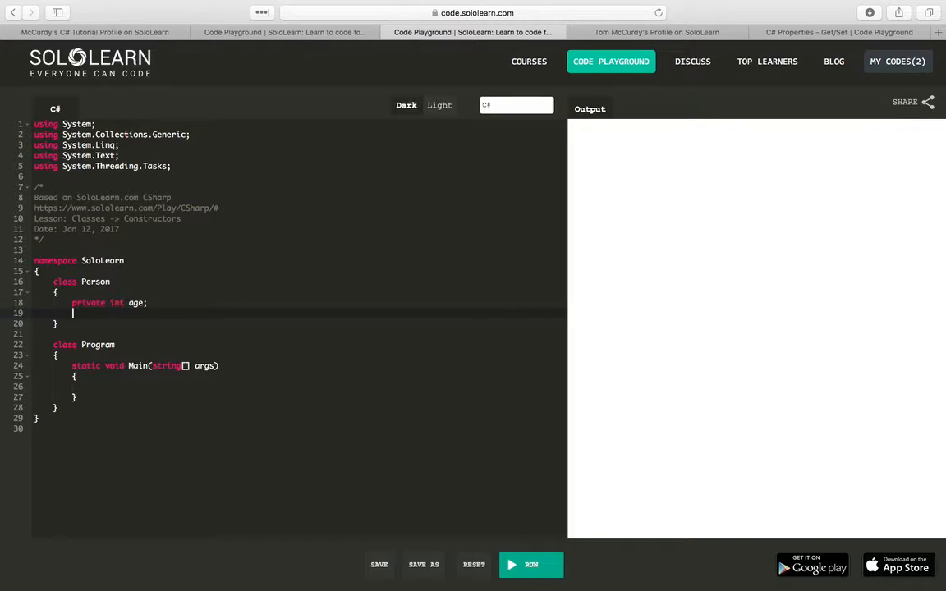
# Write a public Person() constructor calling Console.WriteLine("Hi World"), correcting the misplaced semicolon.
pyautogui.write('public')
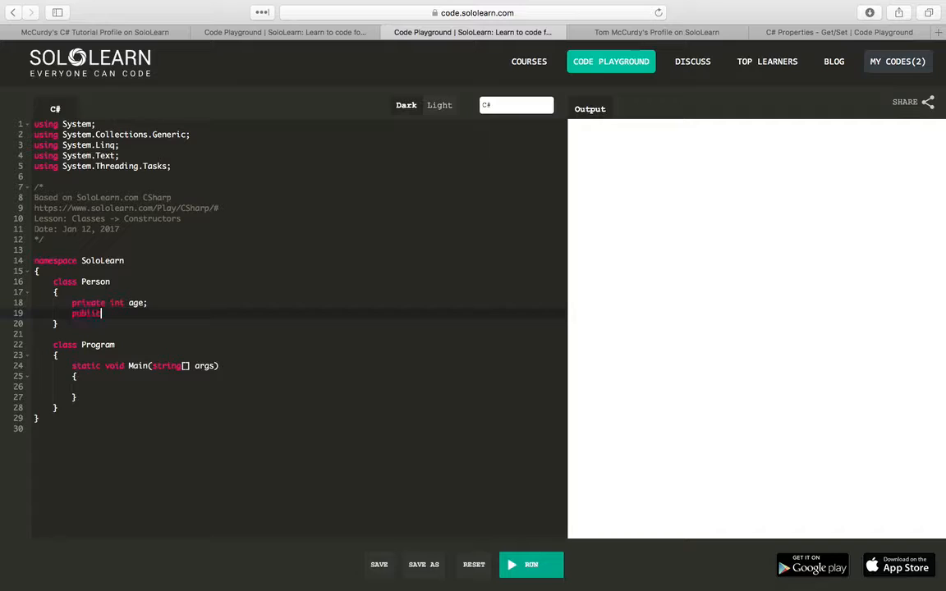
pyautogui.write('Person')
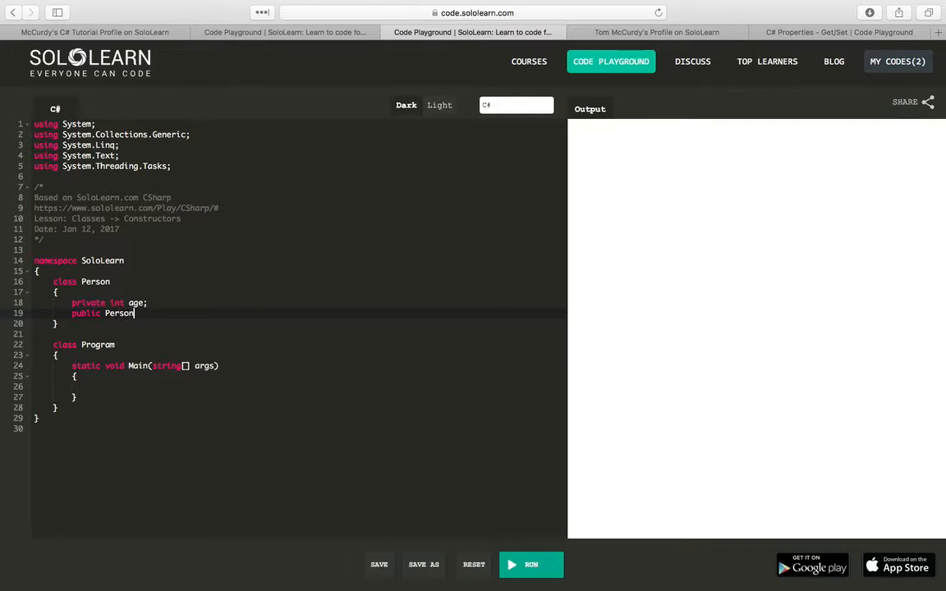
pyautogui.write('()')
pyautogui.write('{')
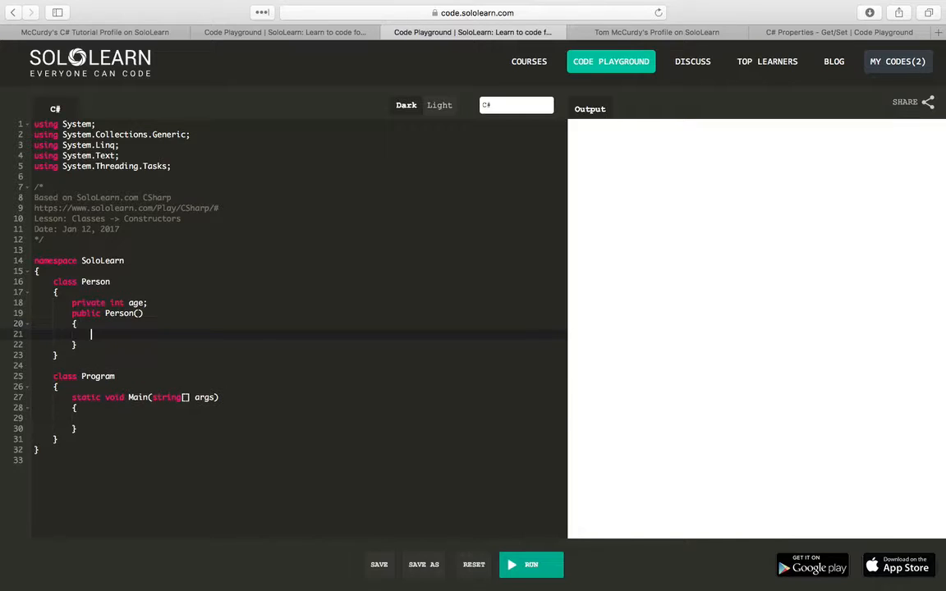
pyautogui.write('Console.W')
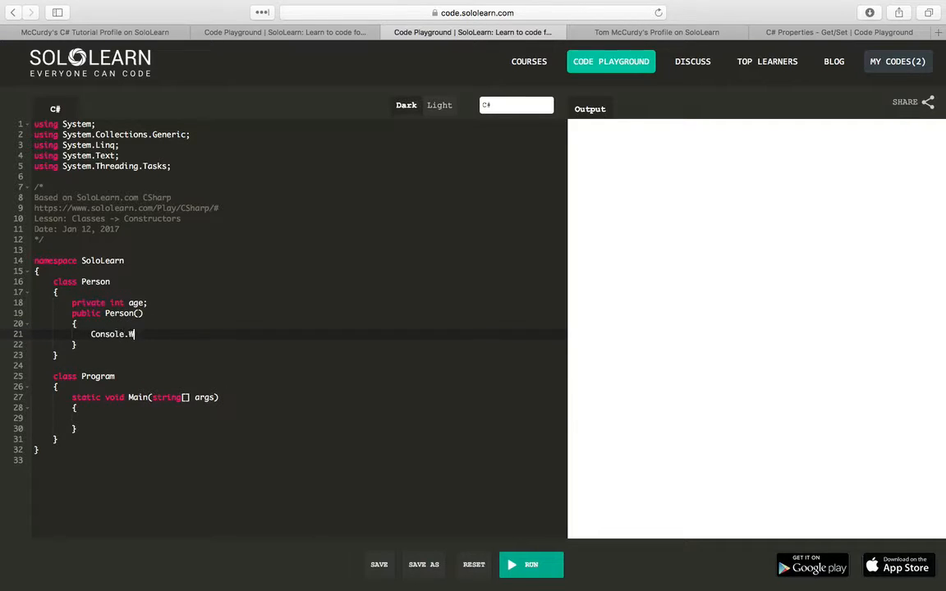
pyautogui.write('riteLine')
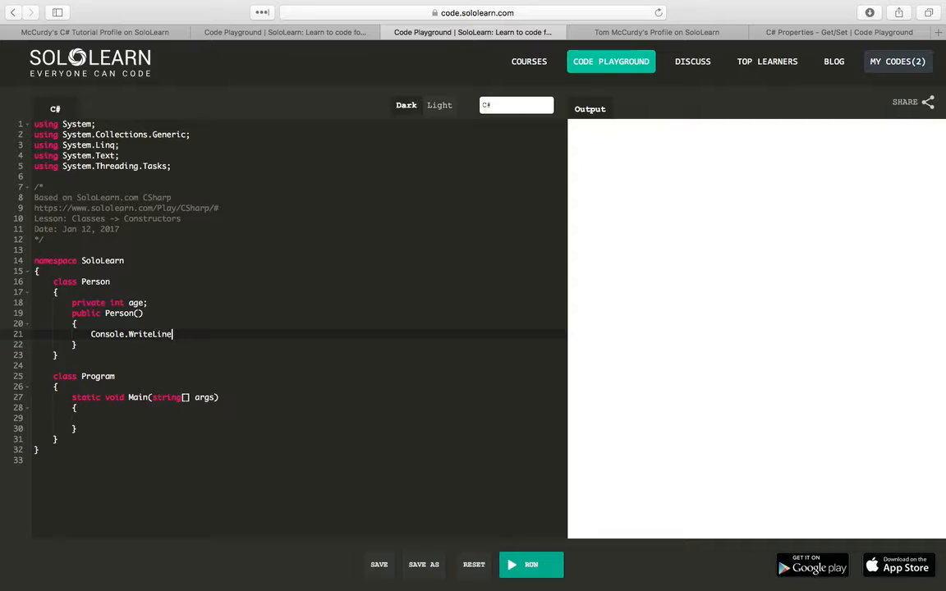
pyautogui.write('("")')
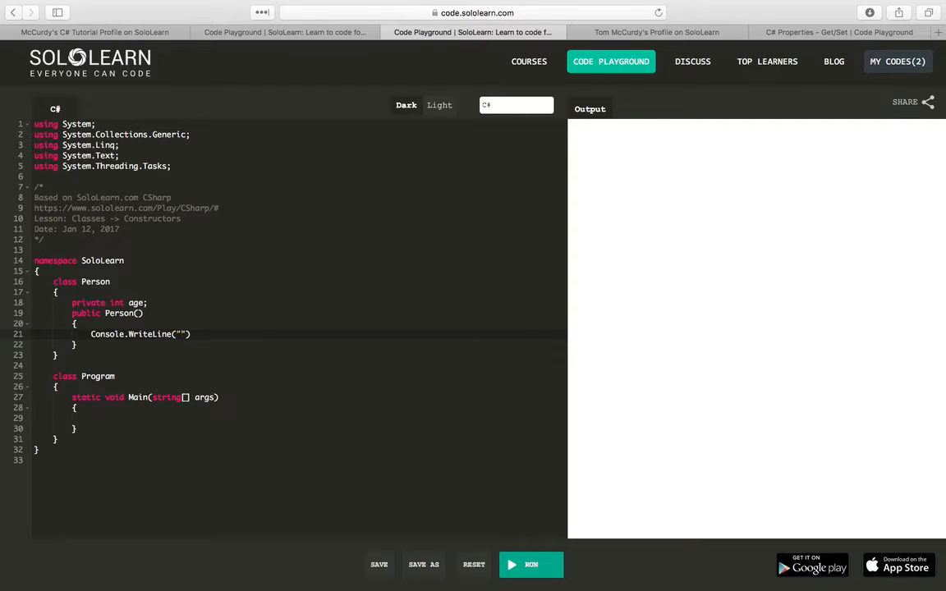
pyautogui.write('Hi World')
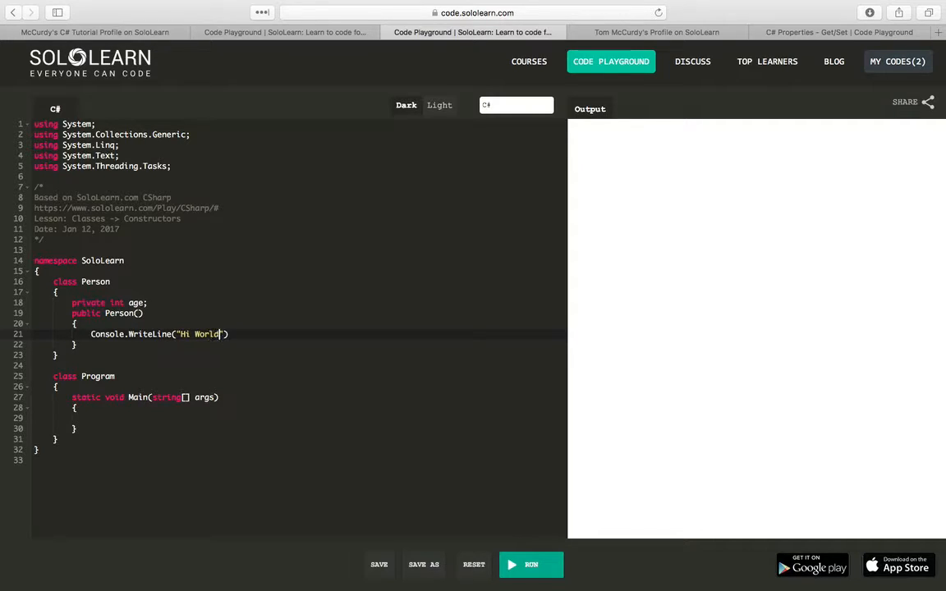
pyautogui.write(';')
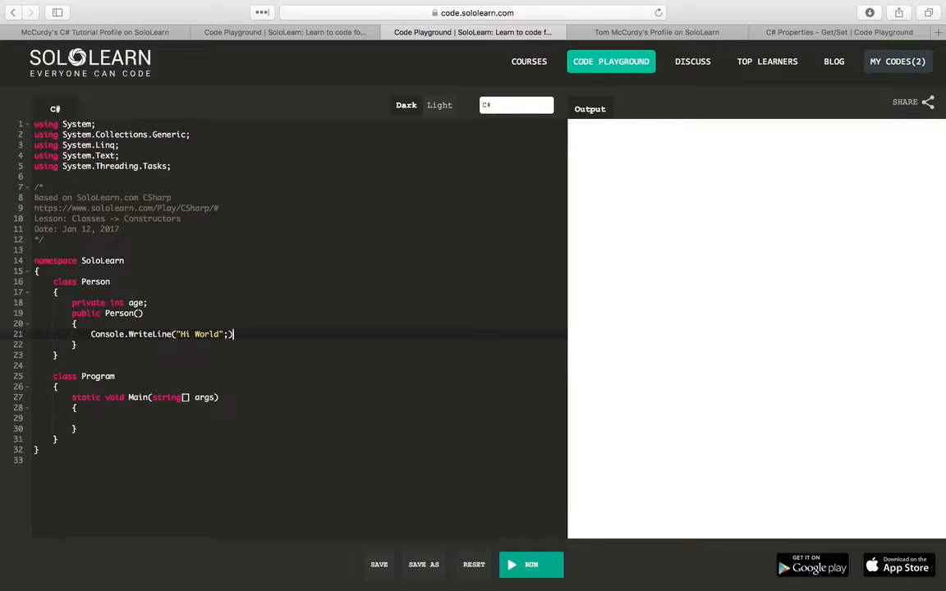
pyautogui.press('Backspace')
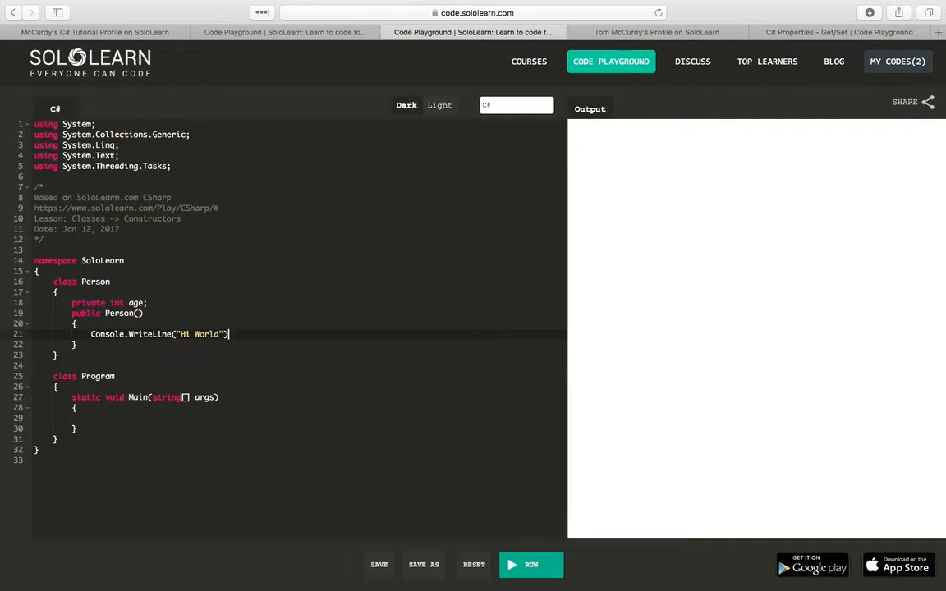
pyautogui.write(';')
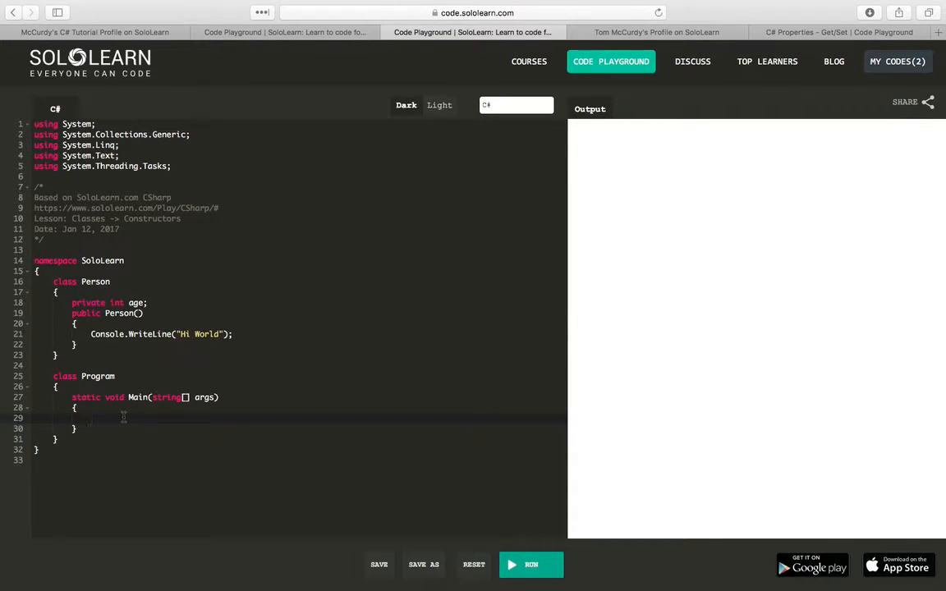
# Declare Person Tom = new Person(); in Main.
pyautogui.write('Person T')
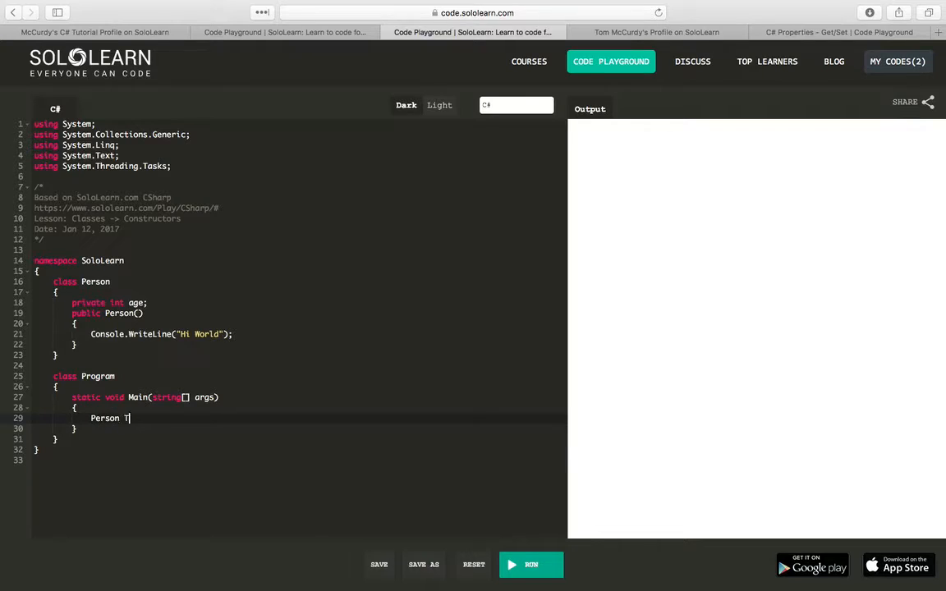
pyautogui.write('om')
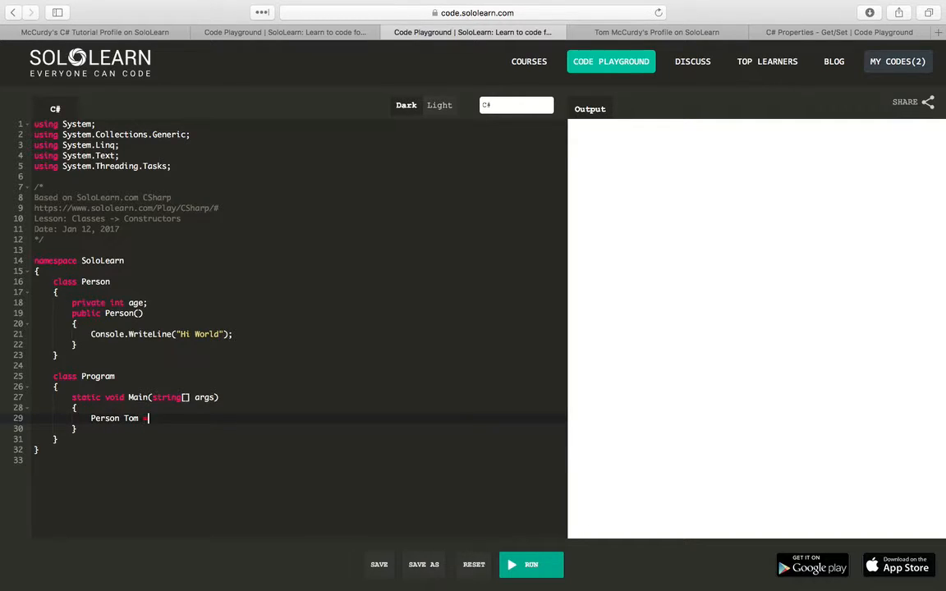
pyautogui.write('= new Person()')
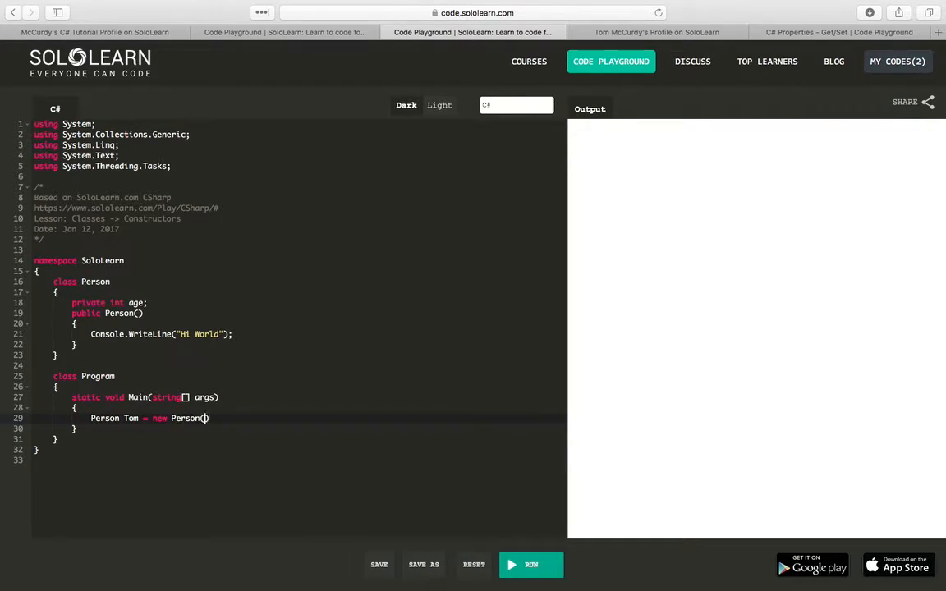
pyautogui.write(';')
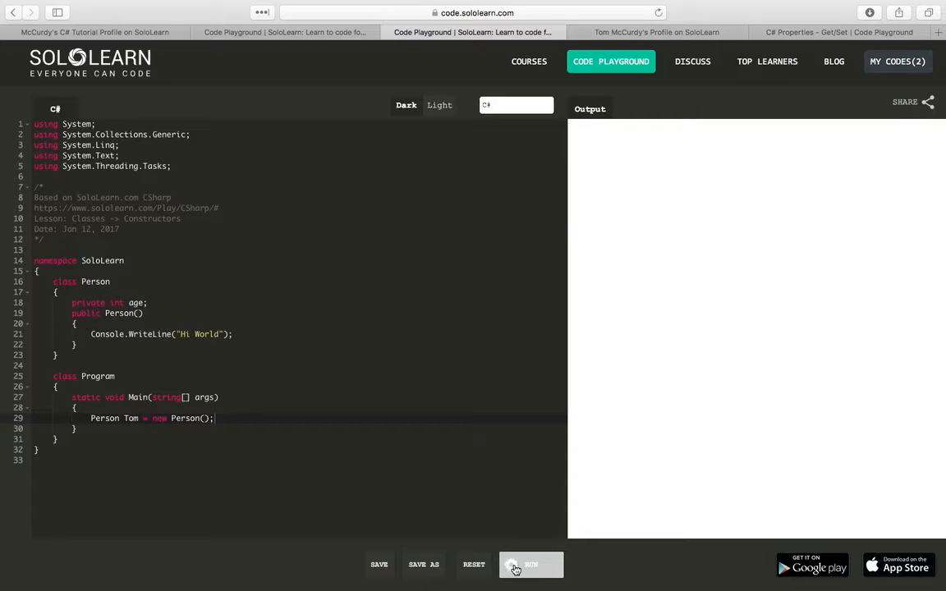
# Run the program and see Hi World in the output.
pyautogui.click(530, 564)
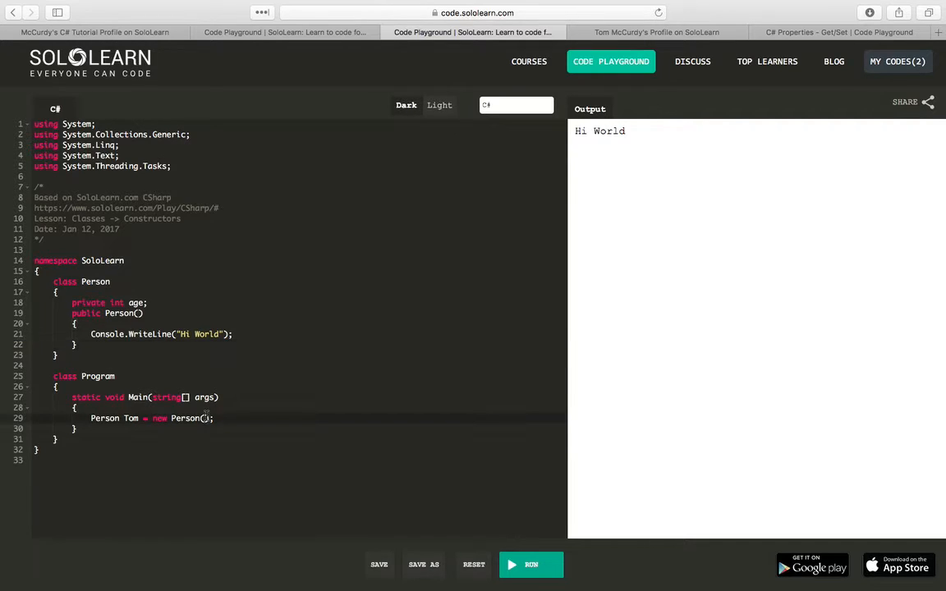
# Try passing 30 to Tom's Person() call, then delete it again.
pyautogui.write('""')
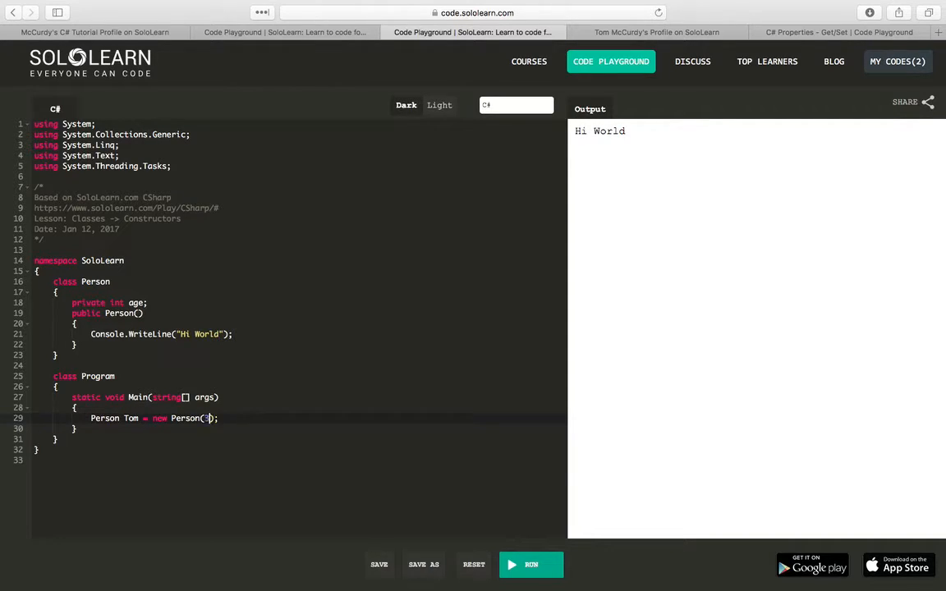
pyautogui.write('30')
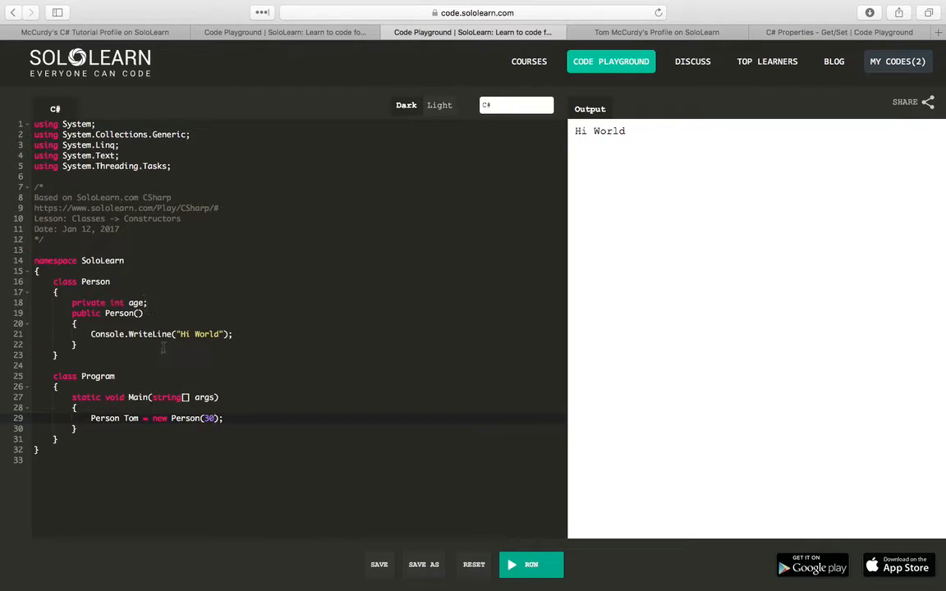
pyautogui.press('BackSpace')
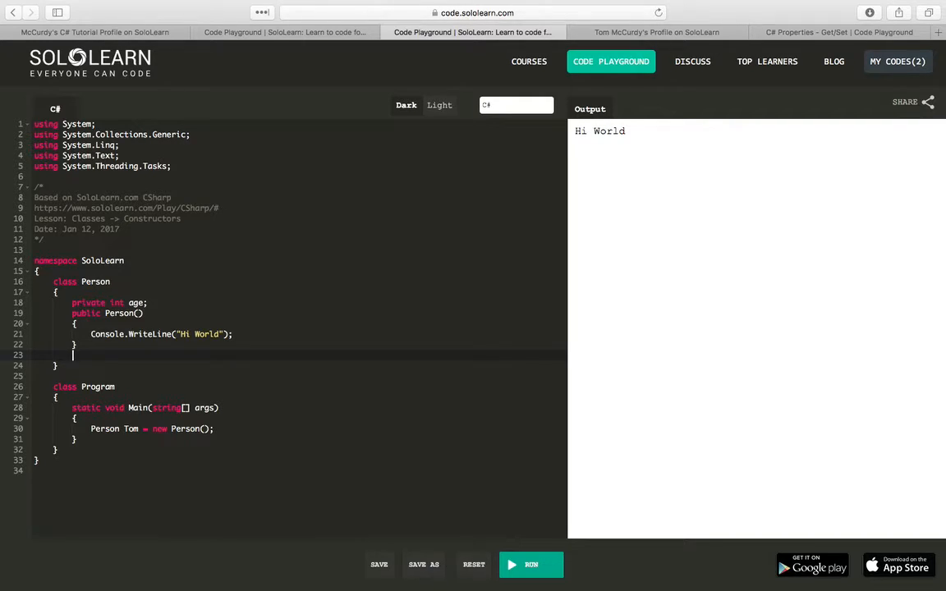
# Add a public void showAge() method to Person that prints age via Console.WriteLine(age).
pyautogui.write('public')
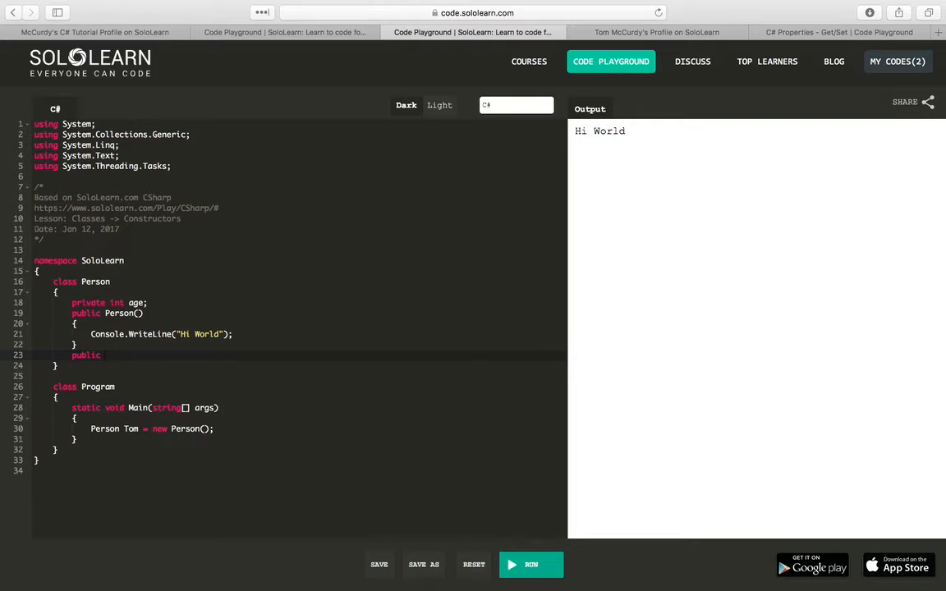
pyautogui.write('void')
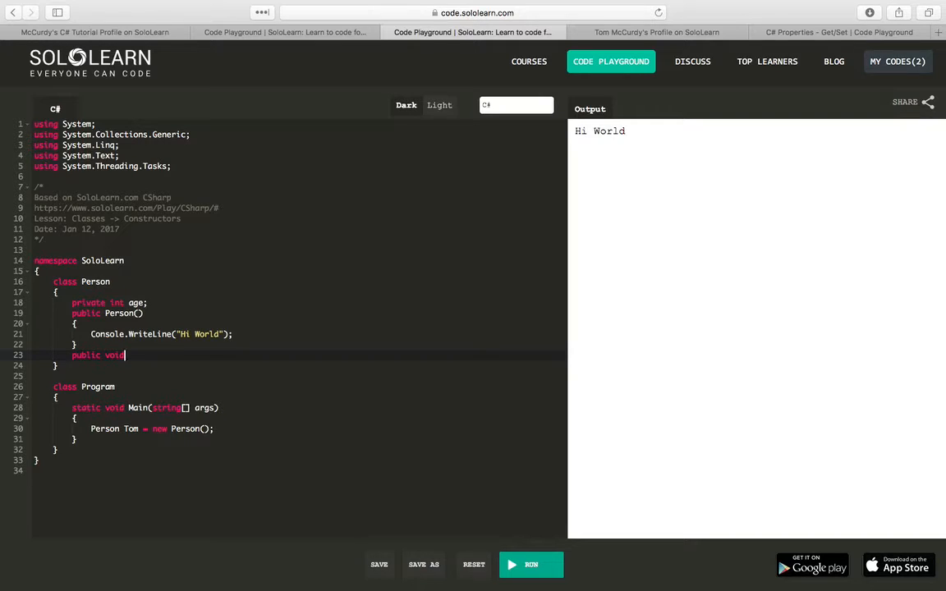
pyautogui.write('showA')
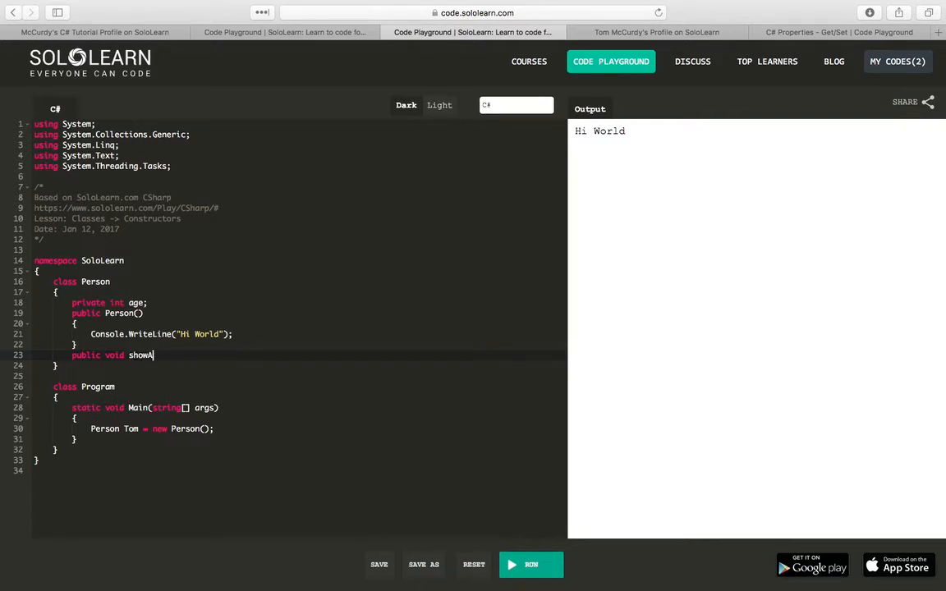
pyautogui.write('ge()')
pyautogui.write('{')
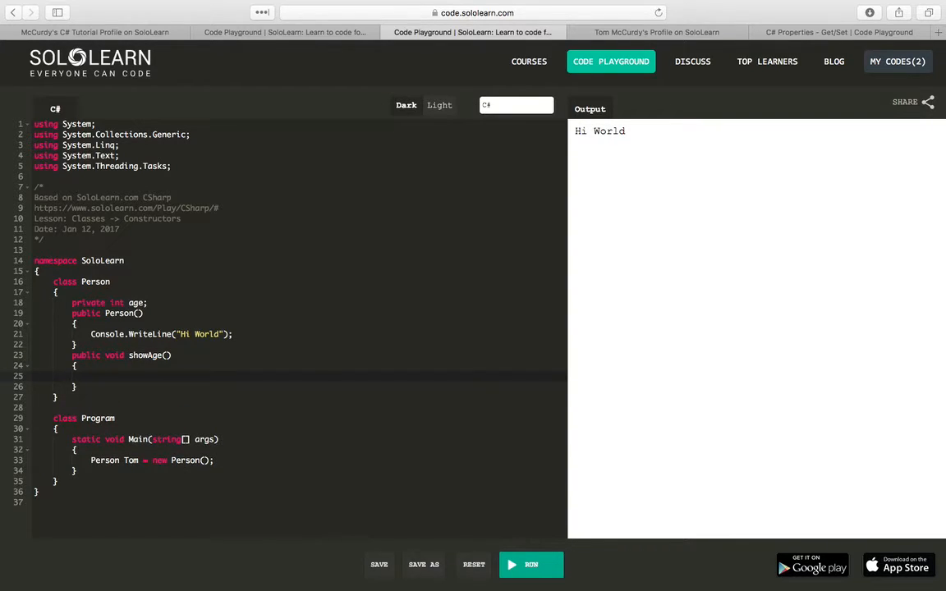
pyautogui.write('Conso')
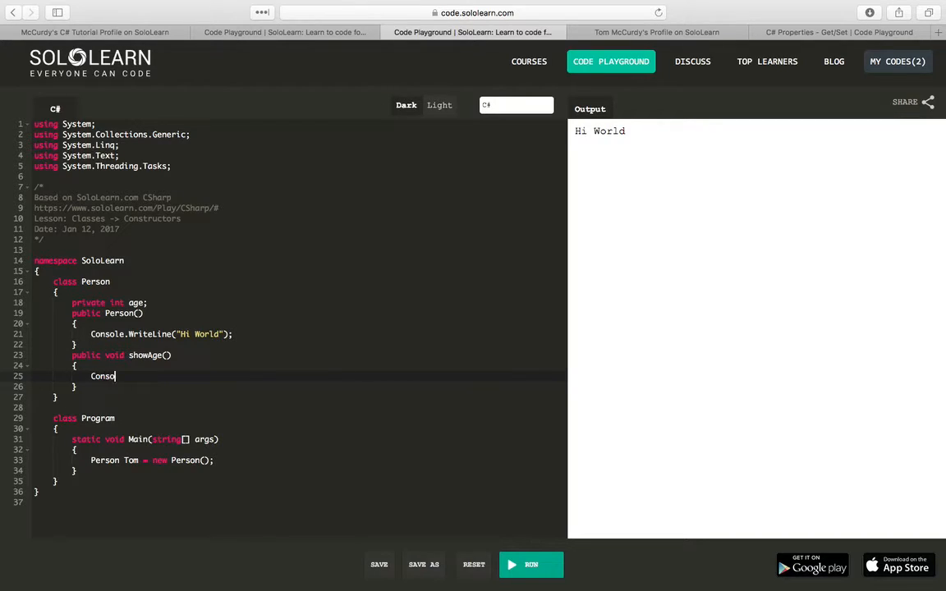
pyautogui.write('le.Write')
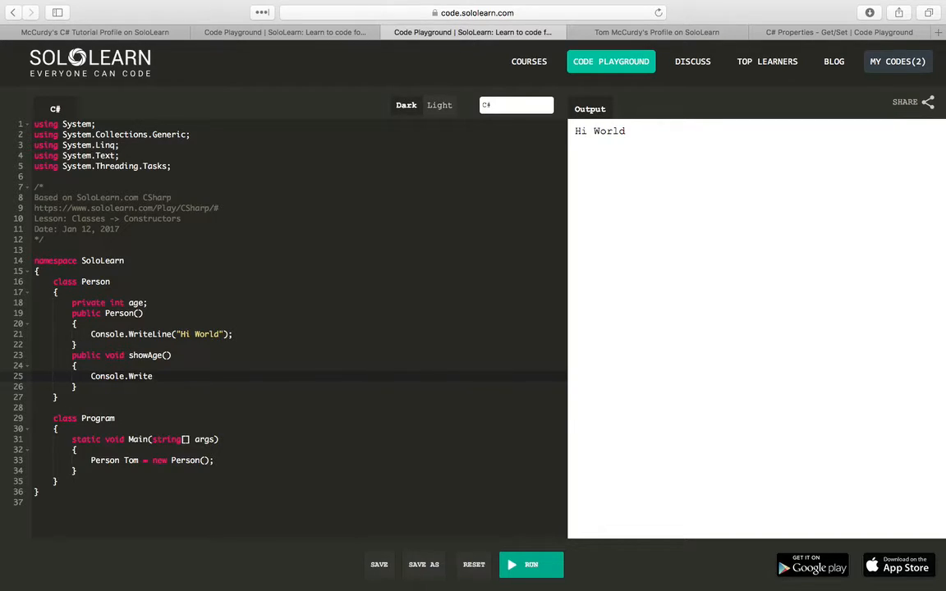
pyautogui.write('Line()')
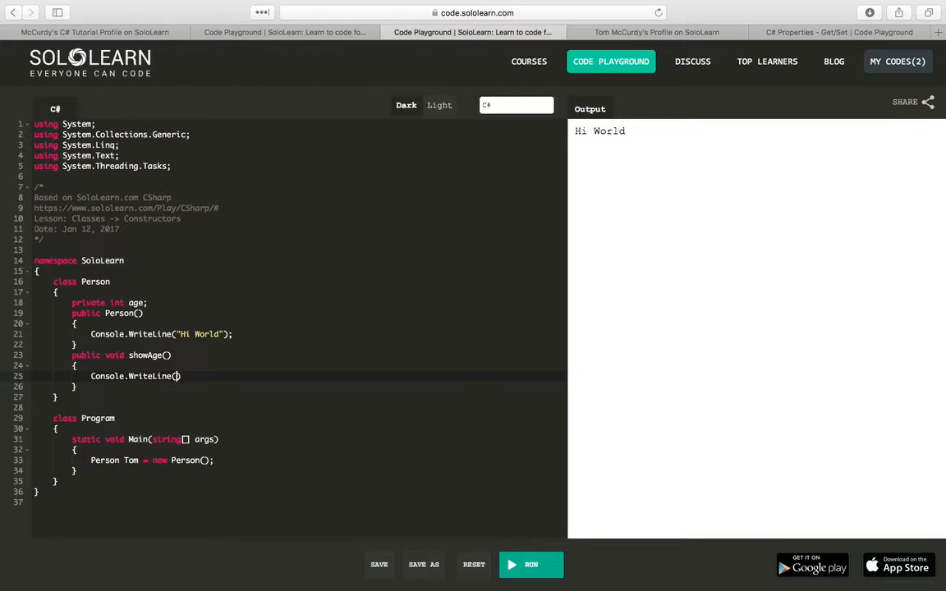
pyautogui.write('""')
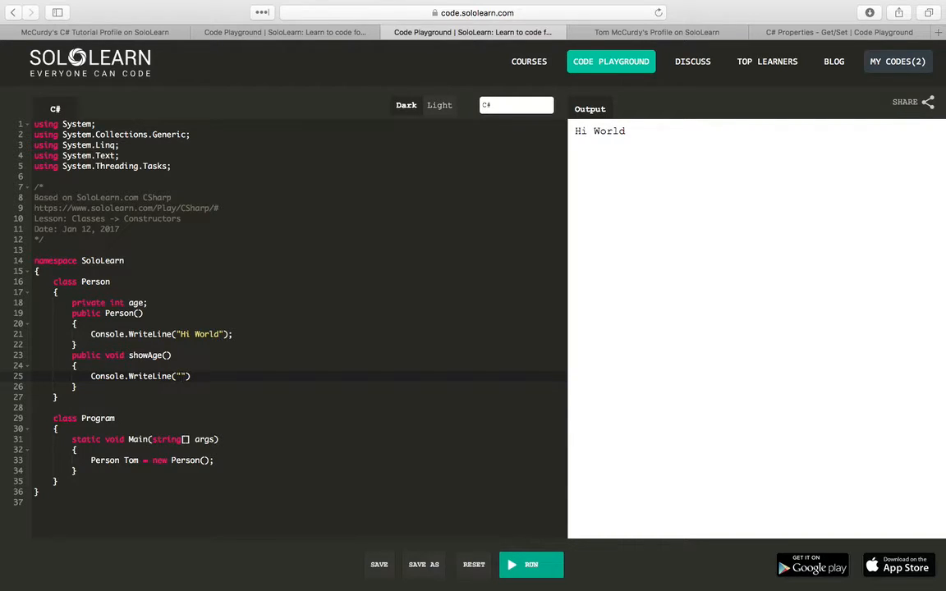
pyautogui.press('Backspace')
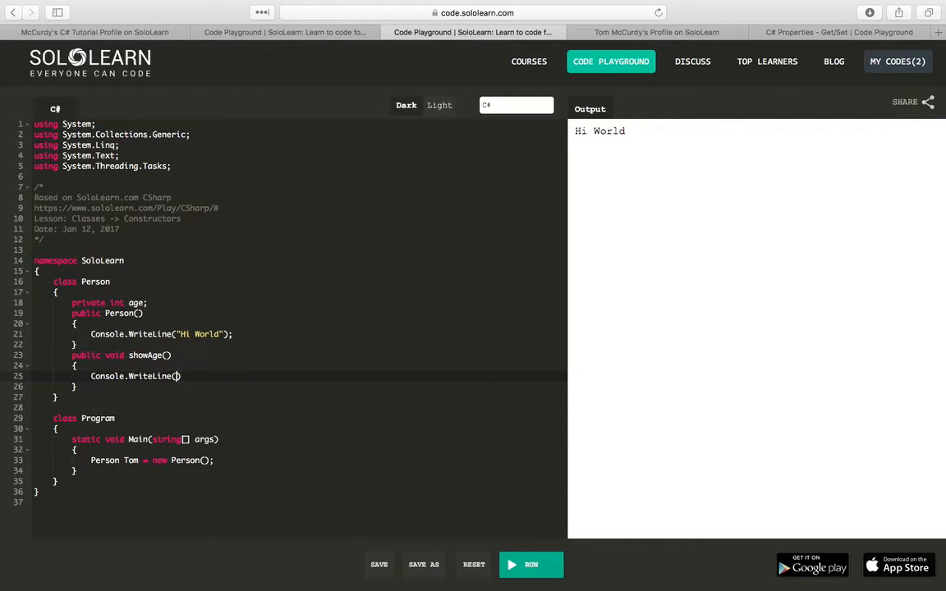
pyautogui.write('age')
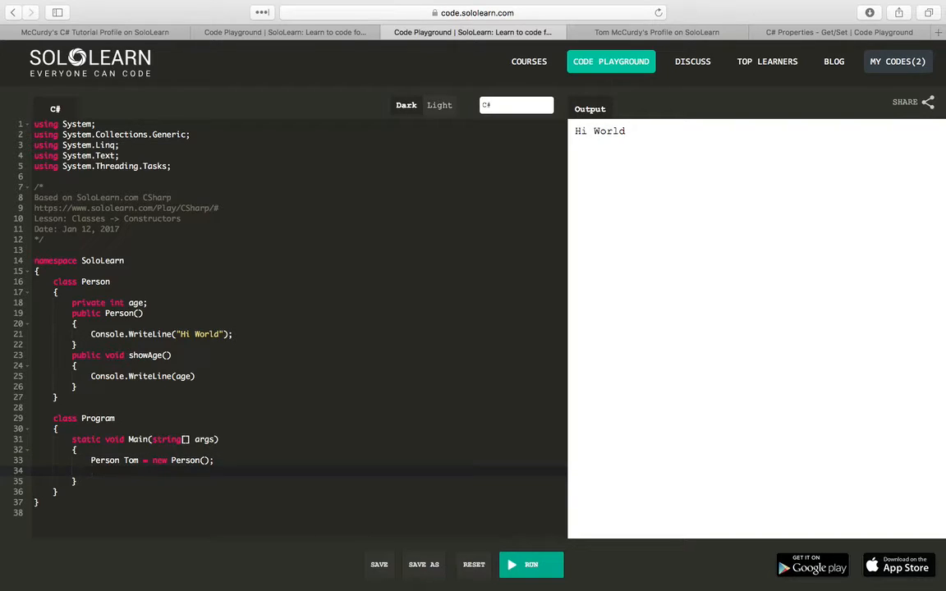
# Add Tom.showAge(); below Tom's declaration and run the program.
pyautogui.write('Tom.S')
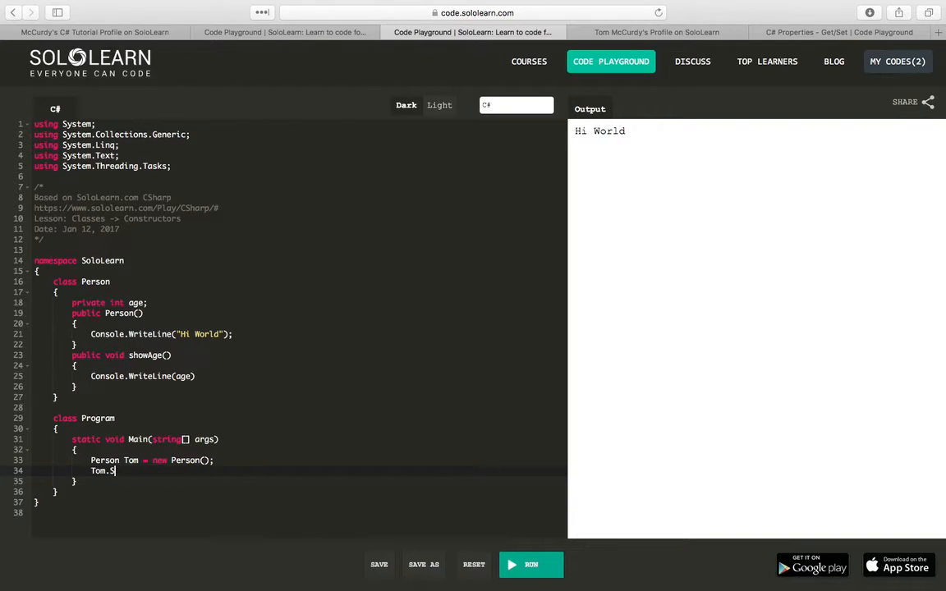
pyautogui.write('howAge;')
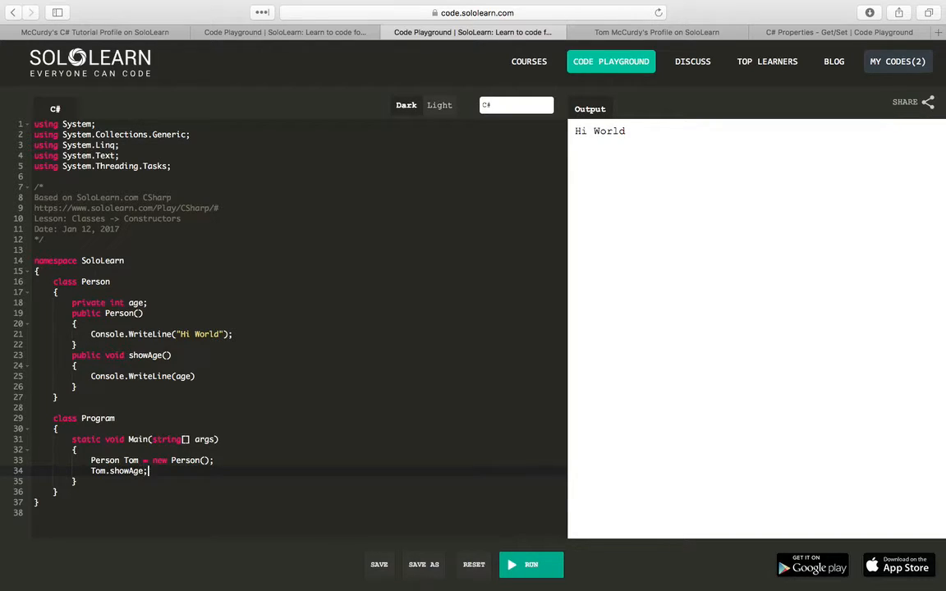
pyautogui.press('Backspace')
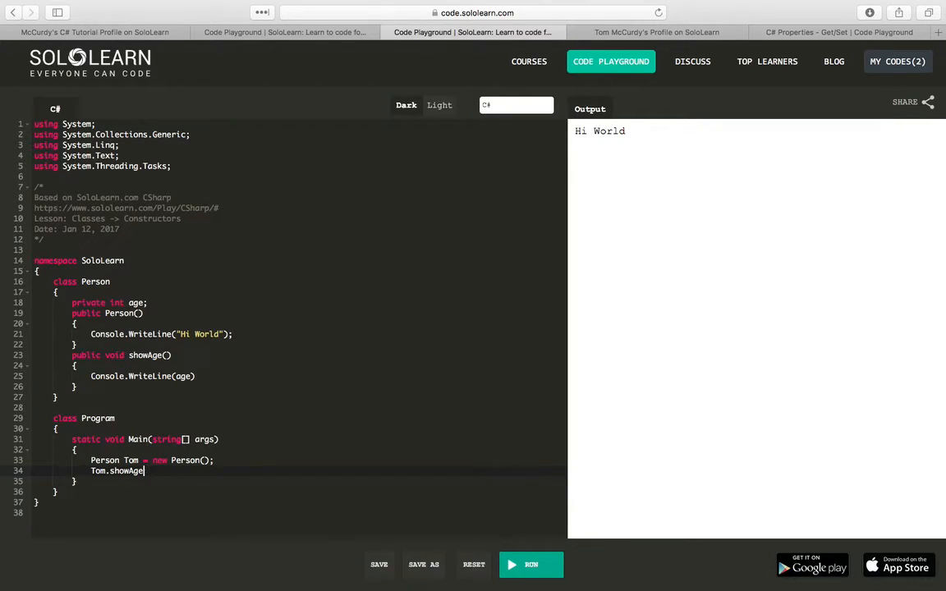
pyautogui.write('();')
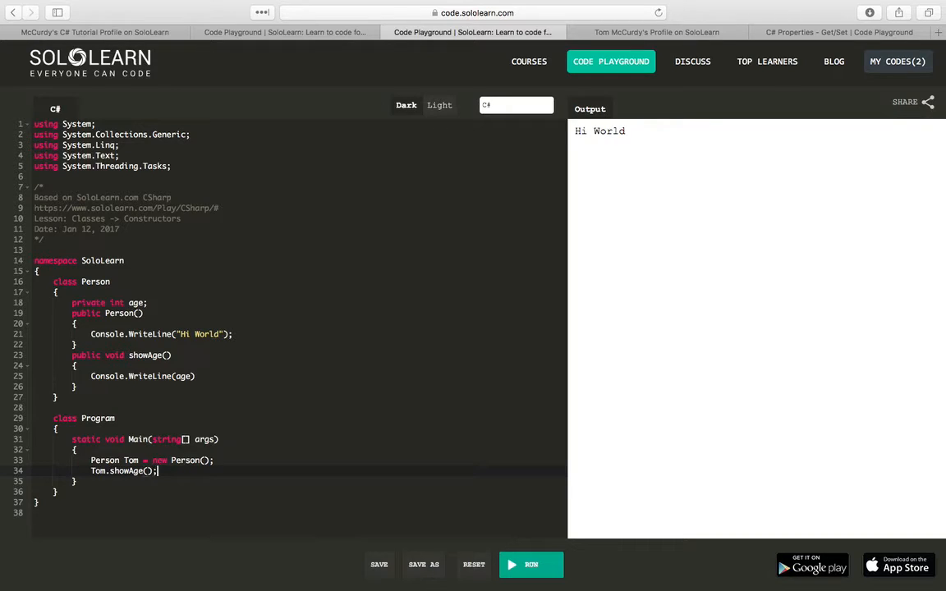
pyautogui.click(530, 564)
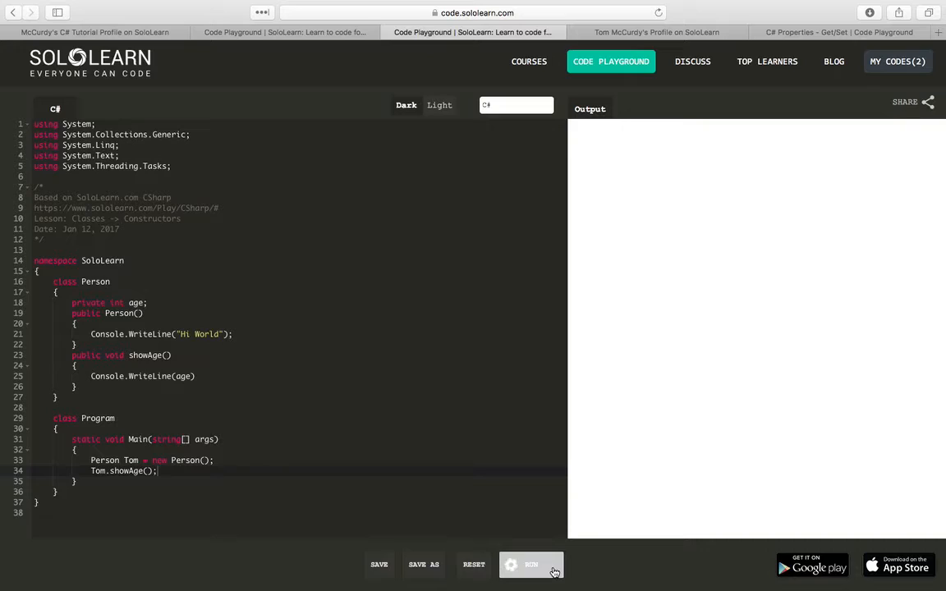
# Add the missing semicolon after Console.WriteLine(age) and rerun, getting Hi World and 0.
pyautogui.click(532, 565)
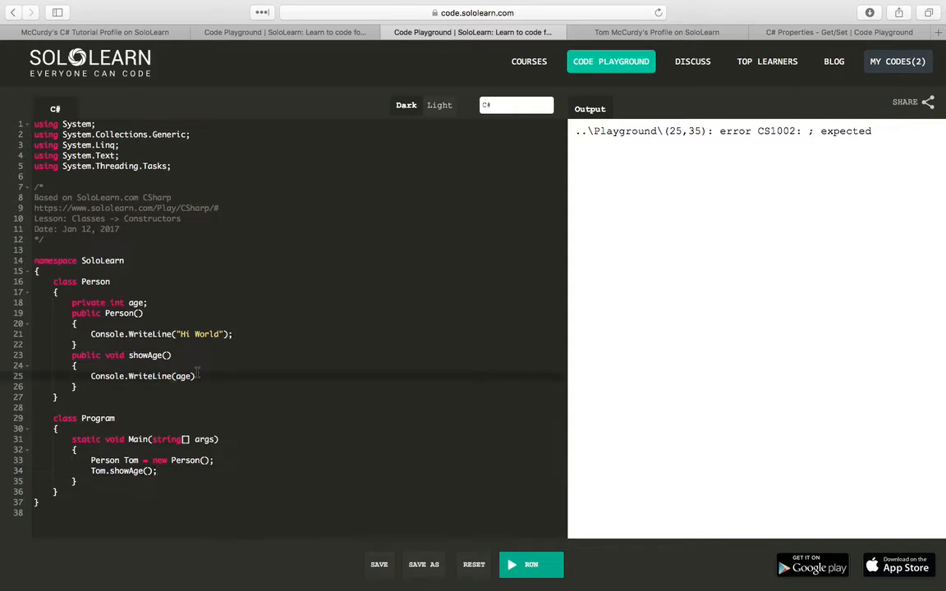
pyautogui.click(531, 564)
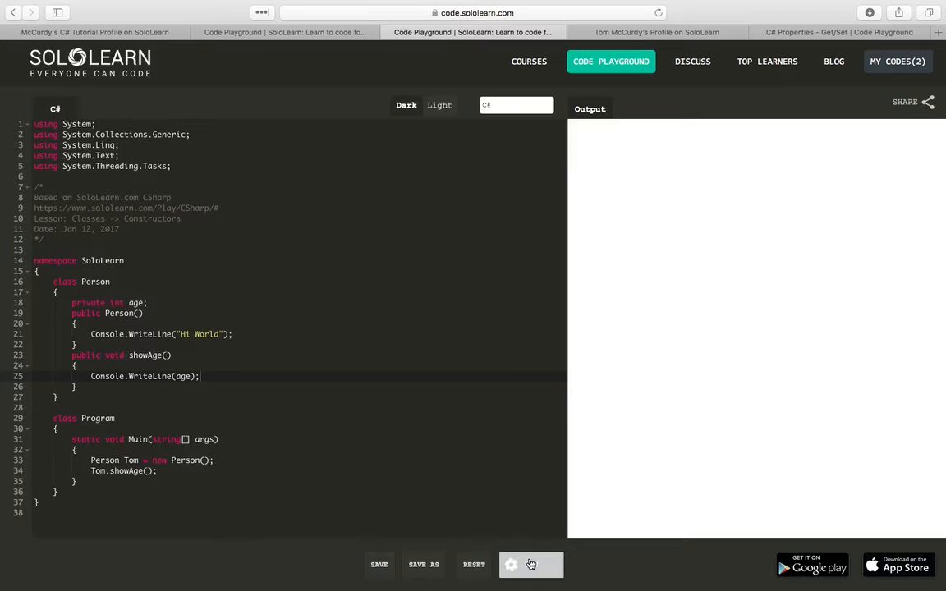
pyautogui.click(511, 564)
pyautogui.write('public Pe')
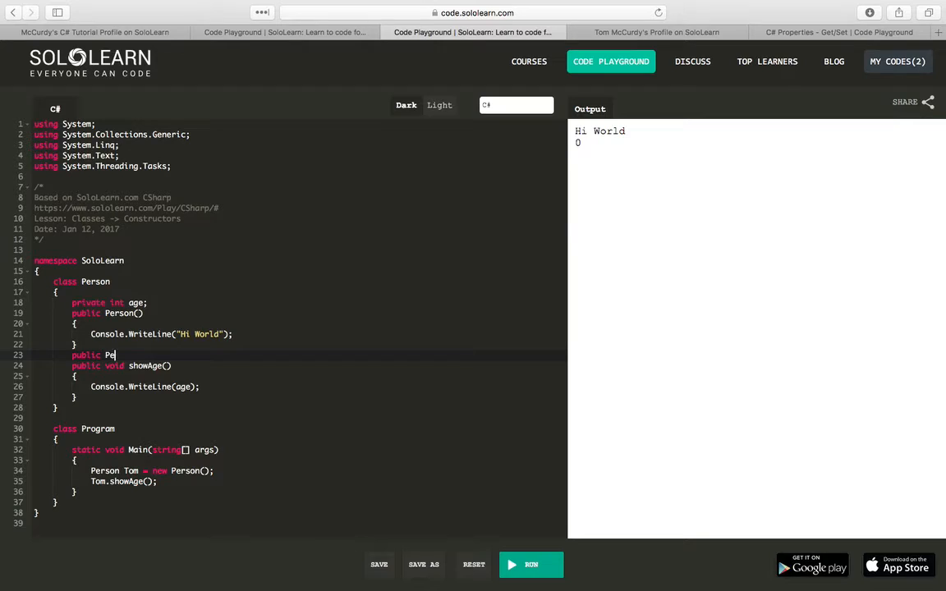
# Add a public Person(int a) constructor that assigns age = a.
pyautogui.write('rson()')
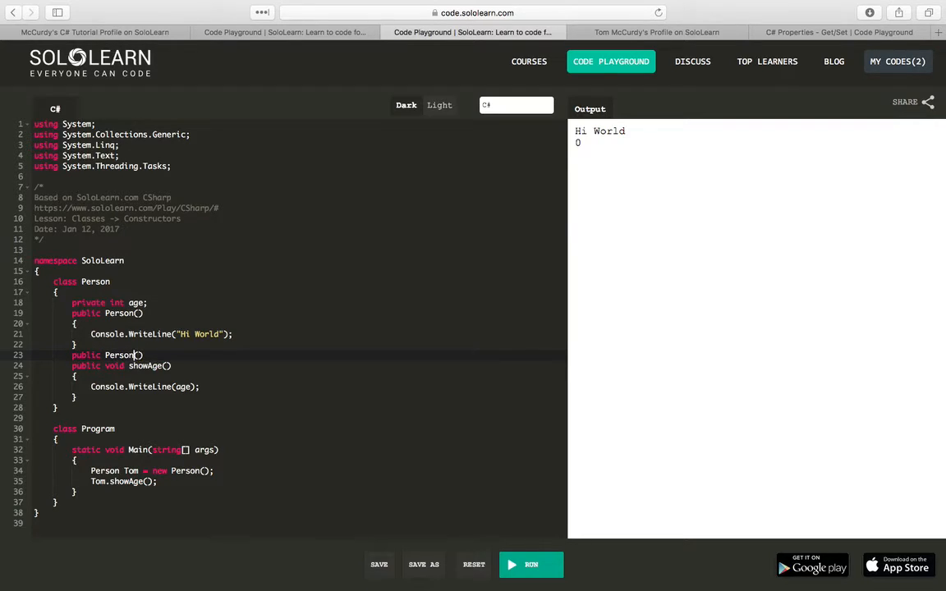
pyautogui.write('int')
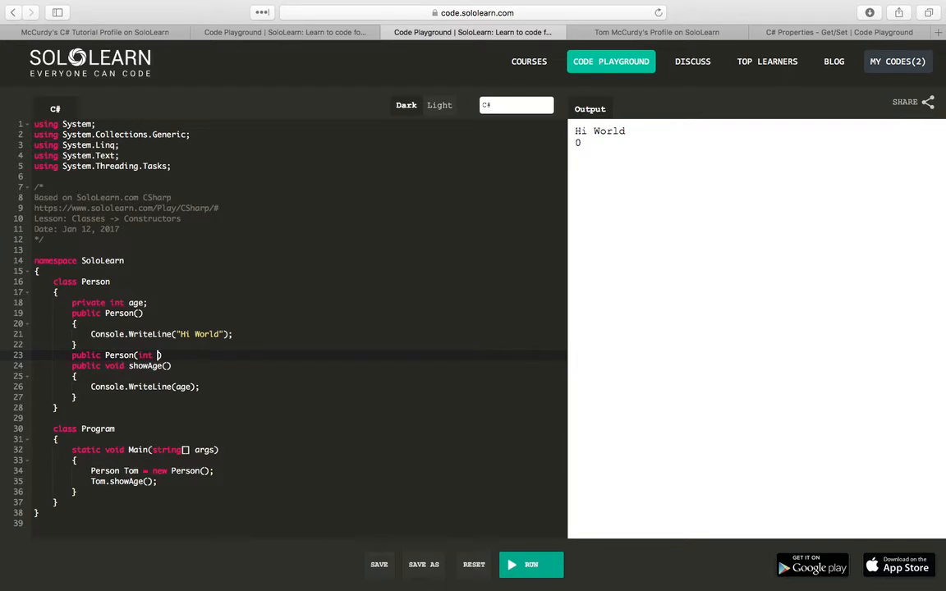
pyautogui.write('ag')
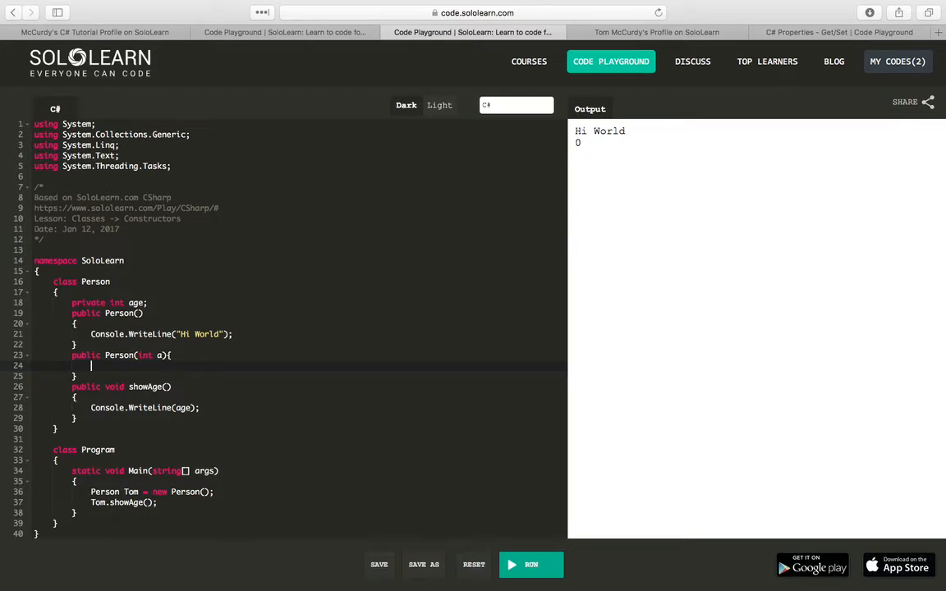
pyautogui.write('age =')
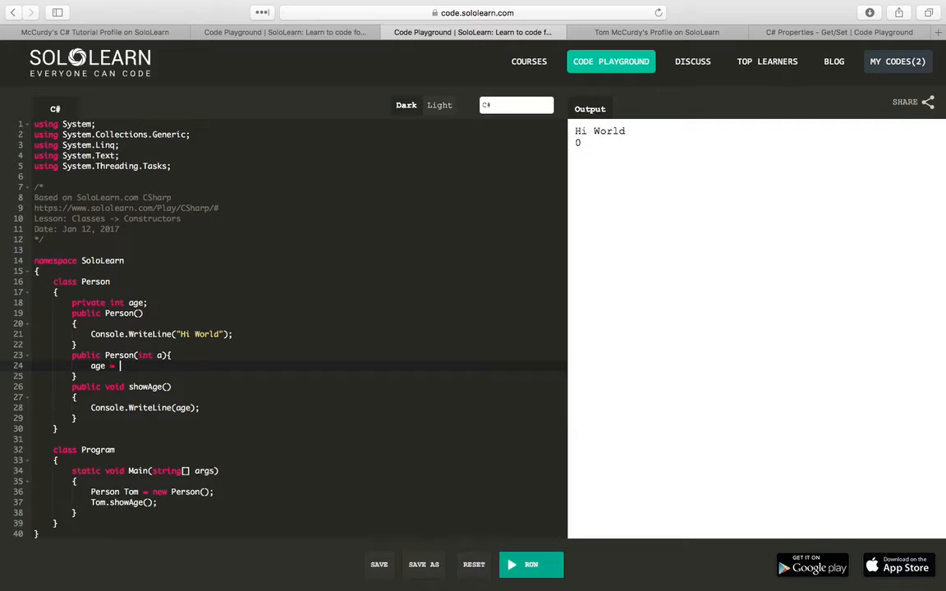
pyautogui.write('a;')
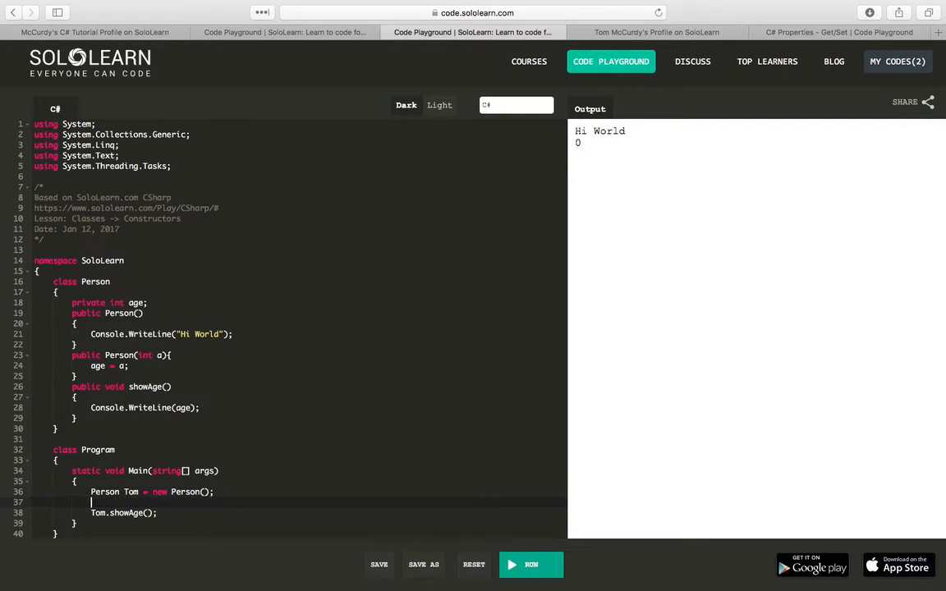
# Create Person Brian = new Person(40); in Main.
pyautogui.write('Person Brian')
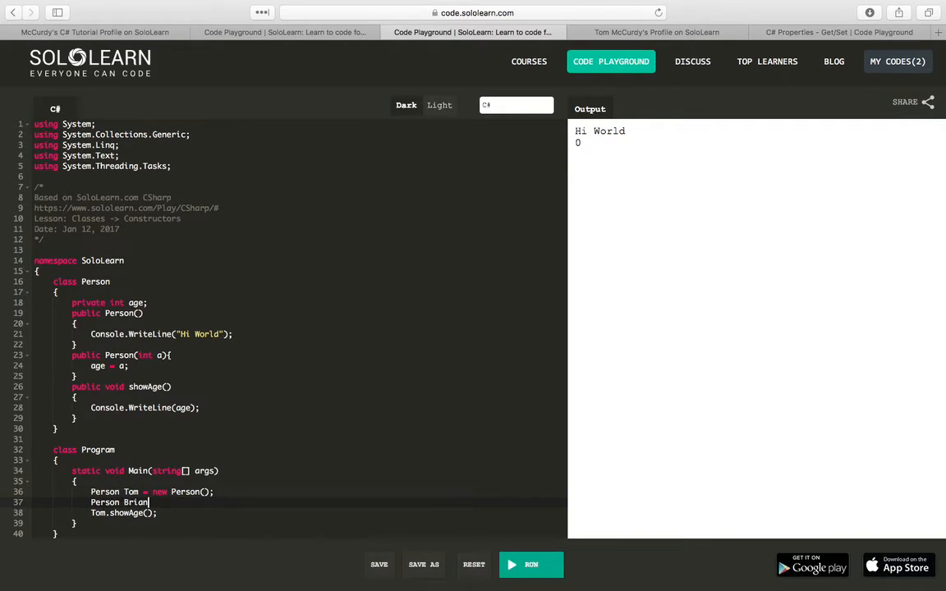
pyautogui.write('= new Pers')
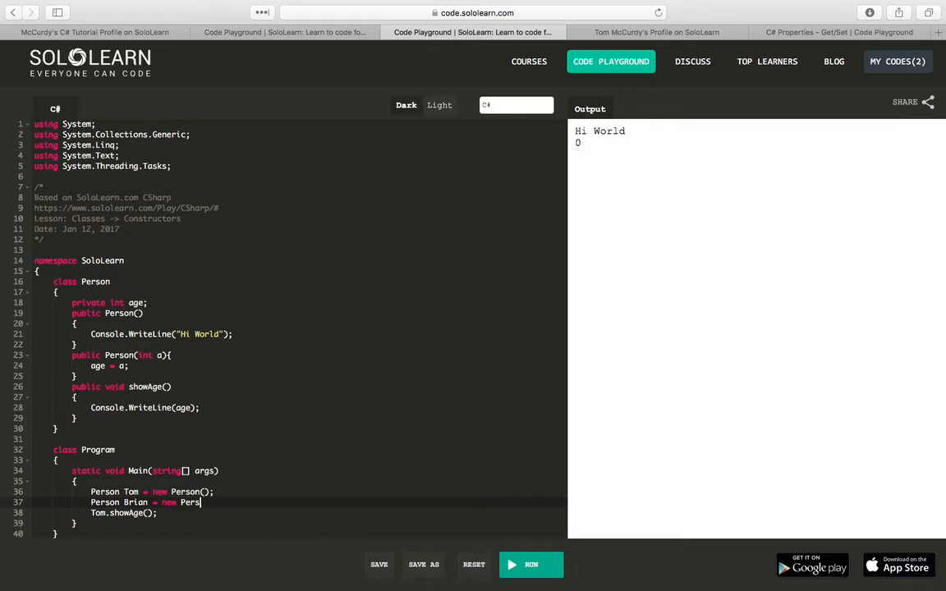
pyautogui.write('on()')
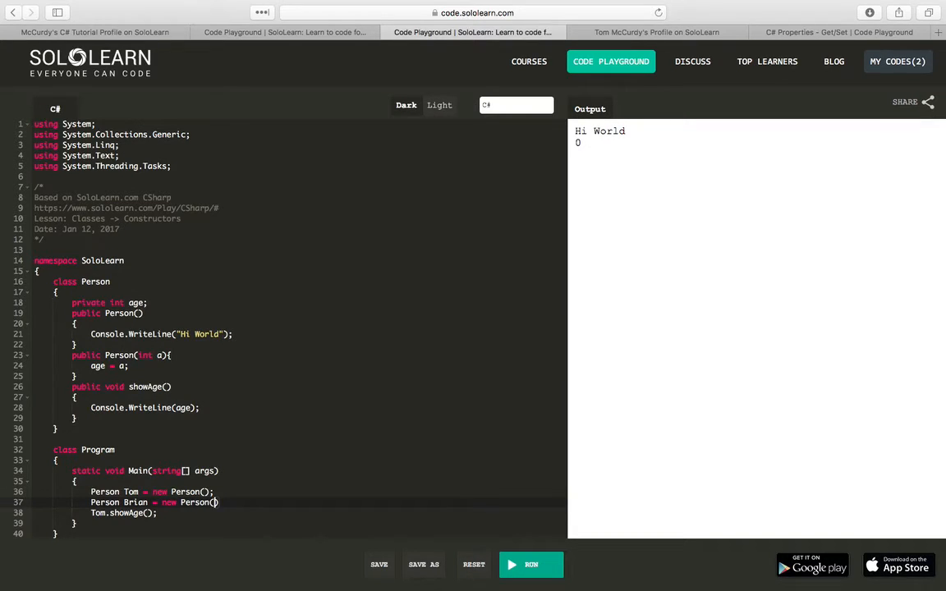
pyautogui.write('40')
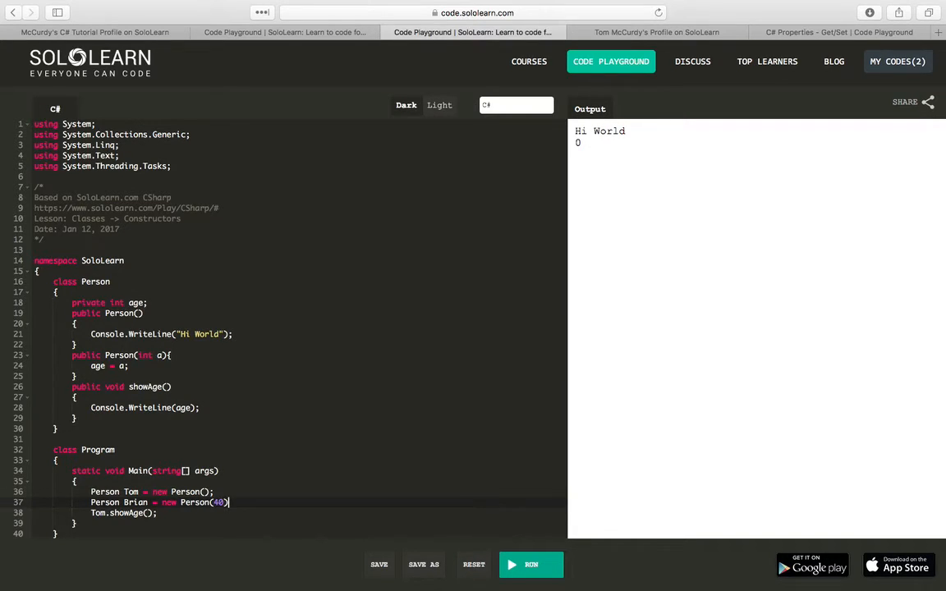
# Call Brian.showAge() and run the program.
pyautogui.write('Tom')
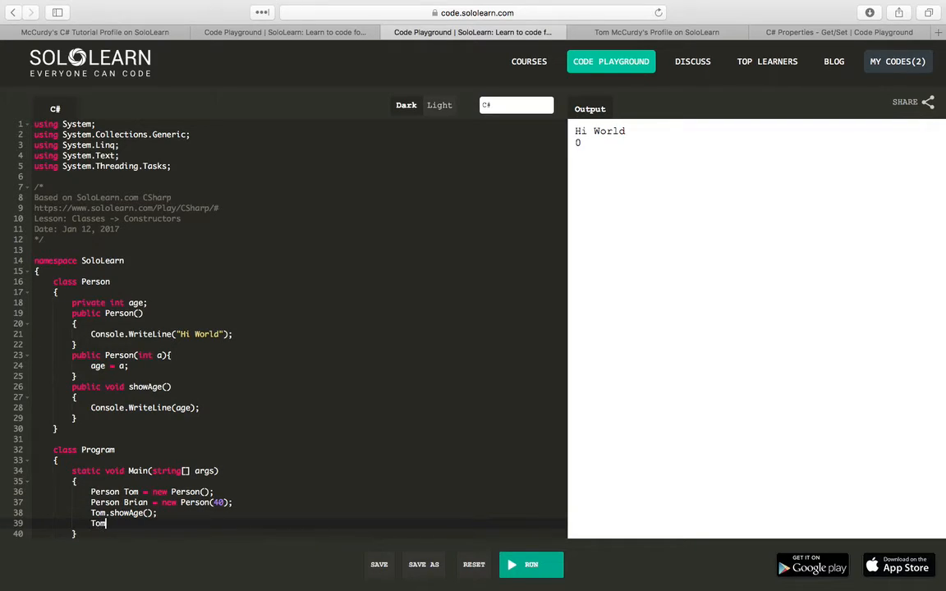
pyautogui.press('Backspace')
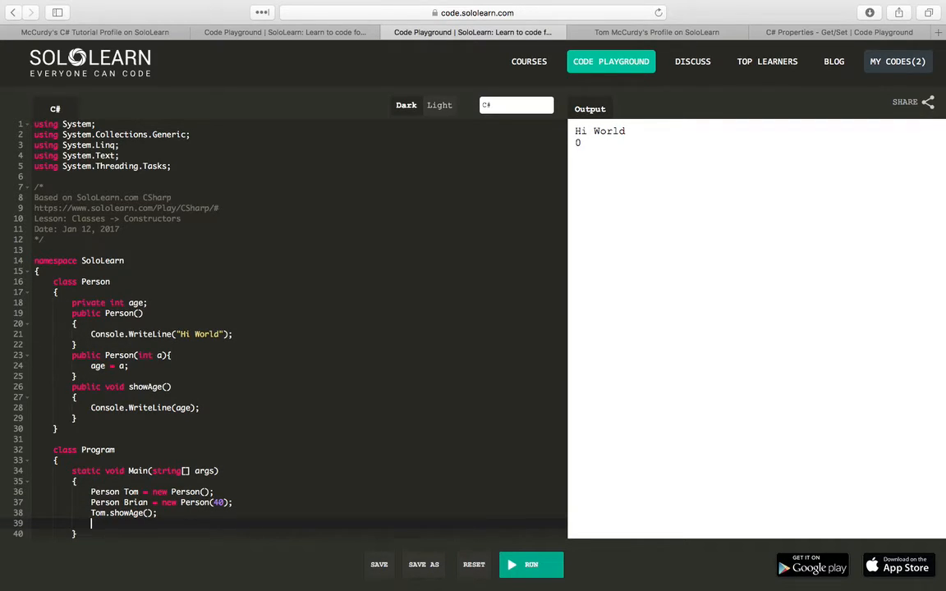
pyautogui.write('Brian.showAge();')
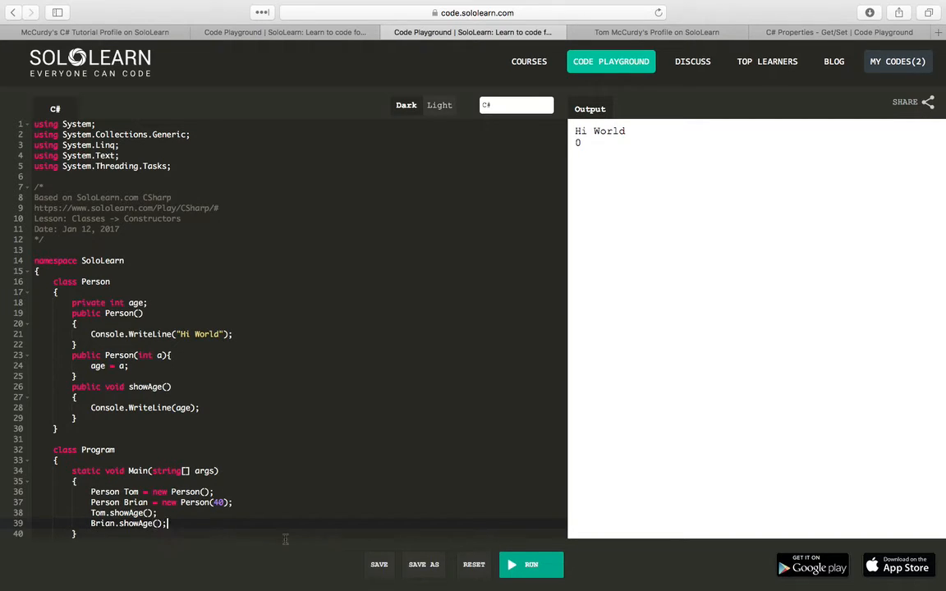
pyautogui.click(532, 564)
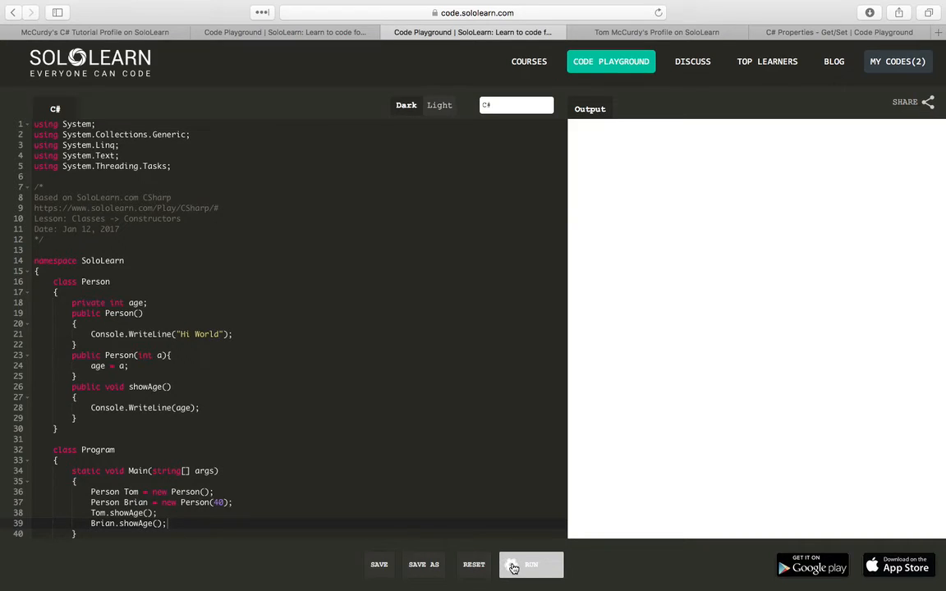
# Run the program and confirm the output shows Hi World, 0 and 40.
pyautogui.click(531, 564)
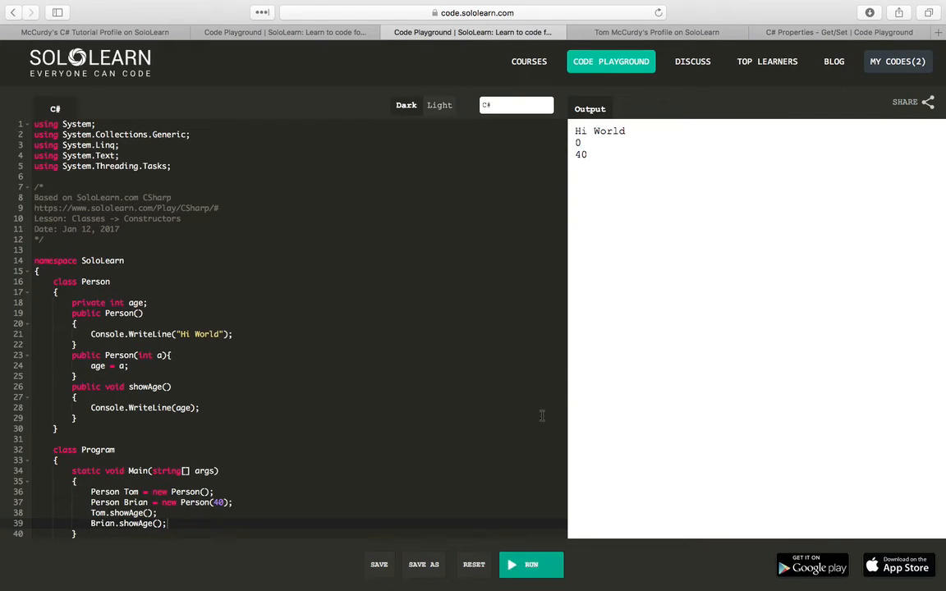
pyautogui.moveTo(361, 345)
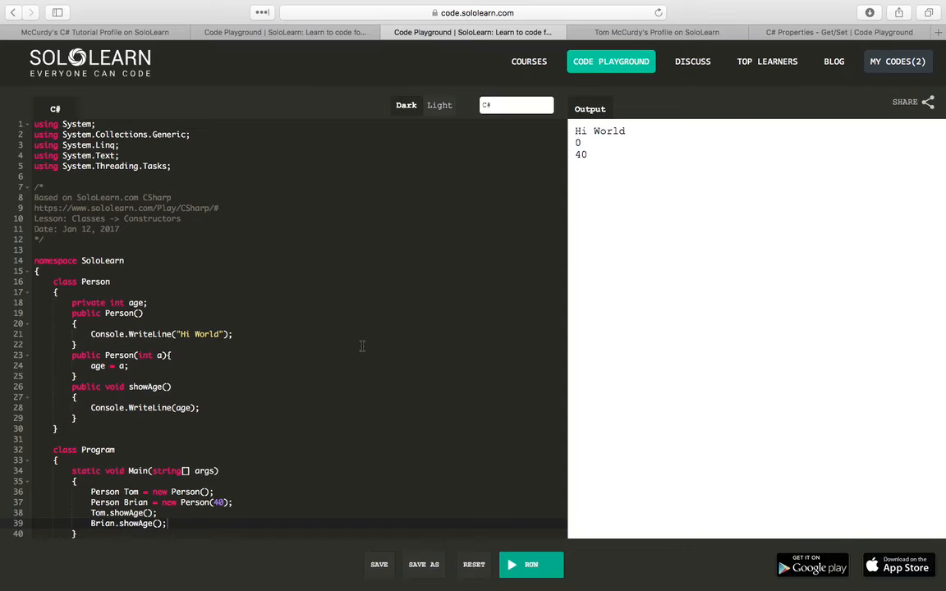